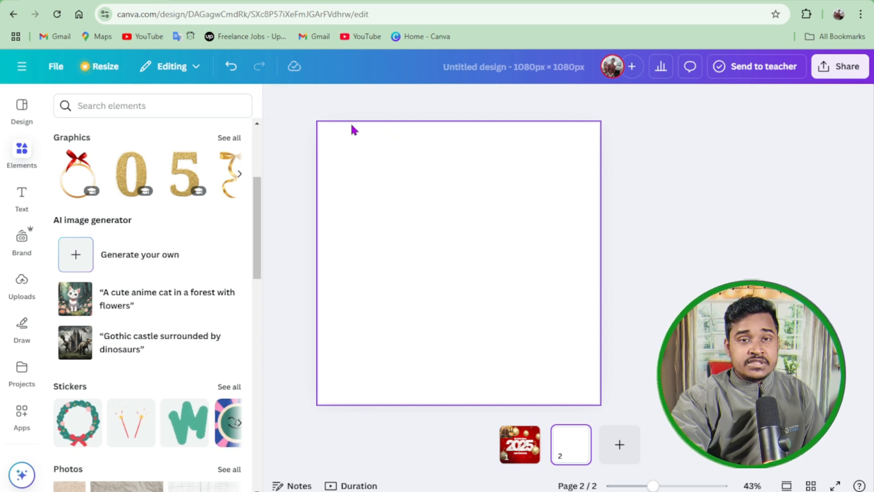
pyautogui.moveTo(345, 135)
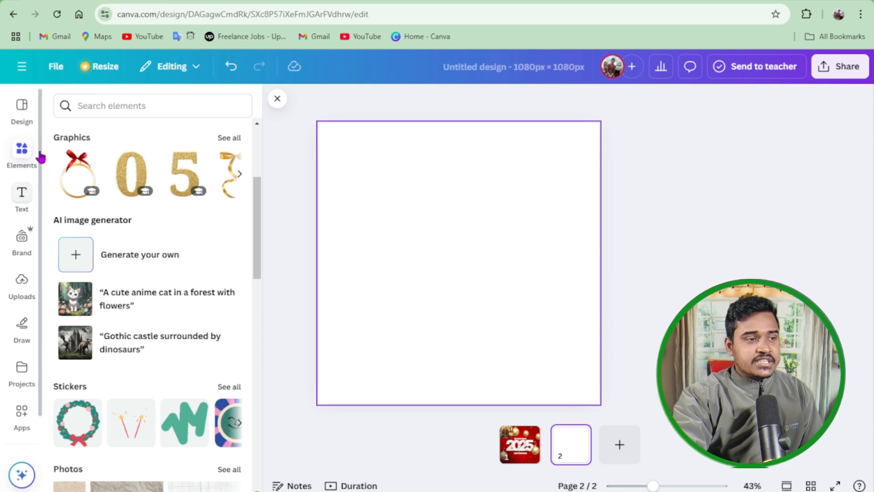
# Open the AI image generator and type the prompt 'happy new year 2025 create a'.
pyautogui.click(277, 98)
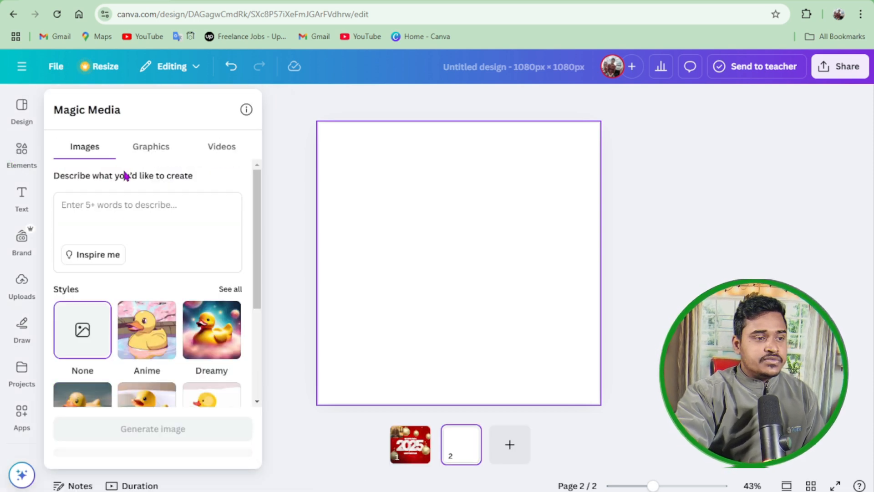
pyautogui.write('h')
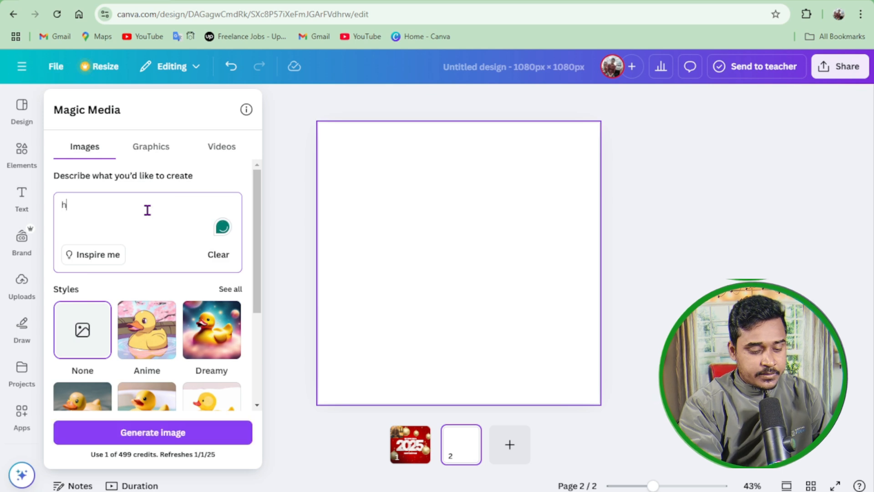
pyautogui.write('appy new')
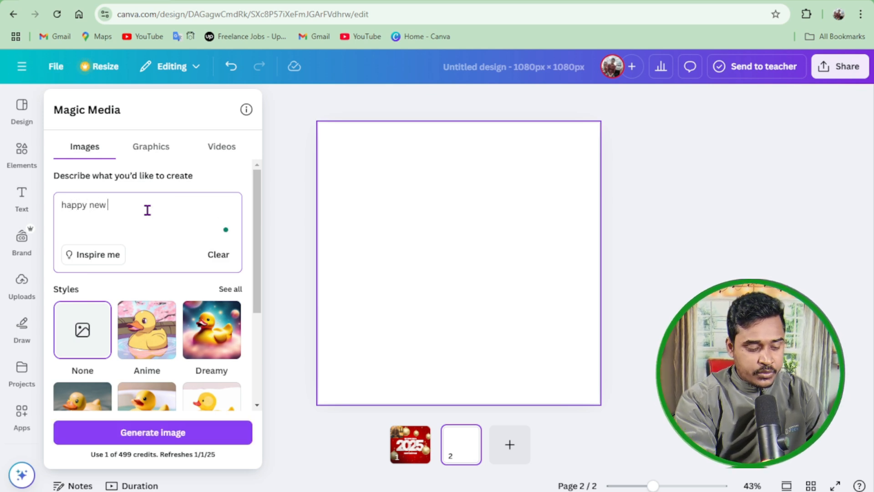
pyautogui.write('year')
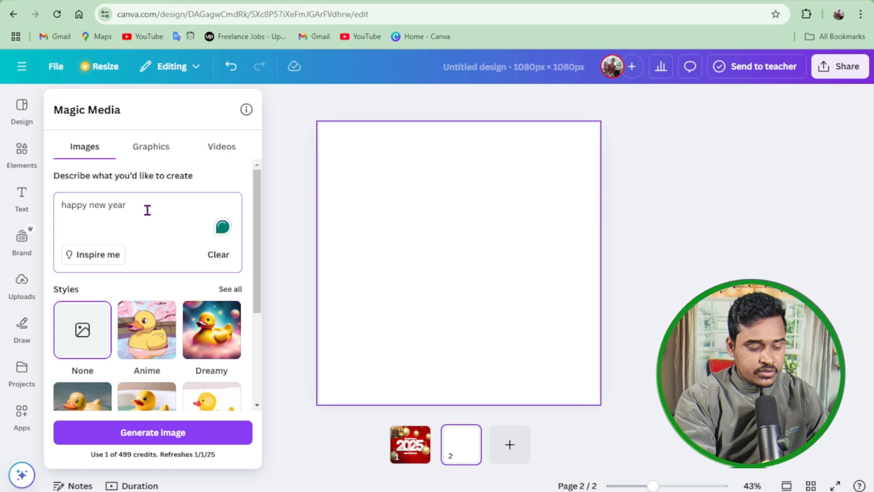
pyautogui.write('2025')
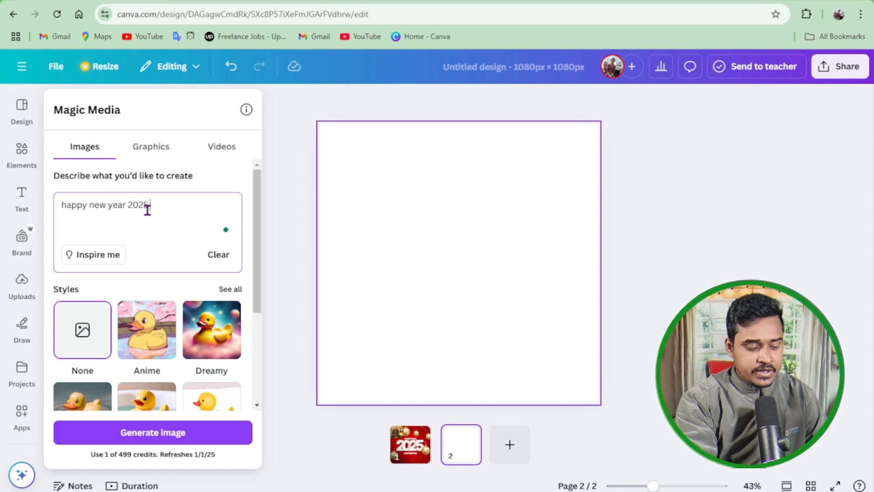
pyautogui.write('create')
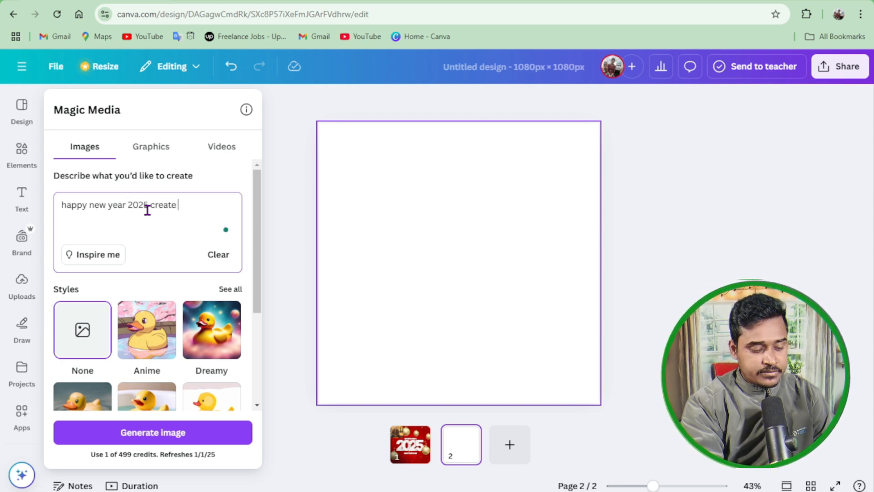
pyautogui.write('a')
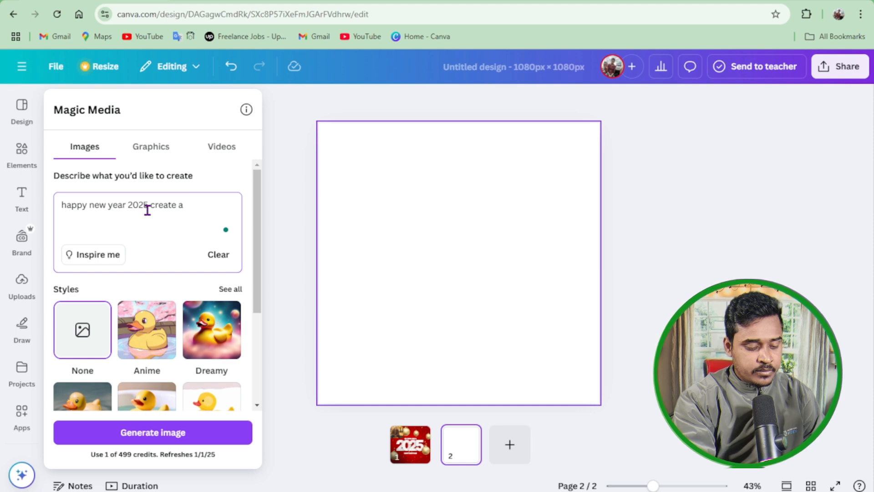
pyautogui.click(152, 432)
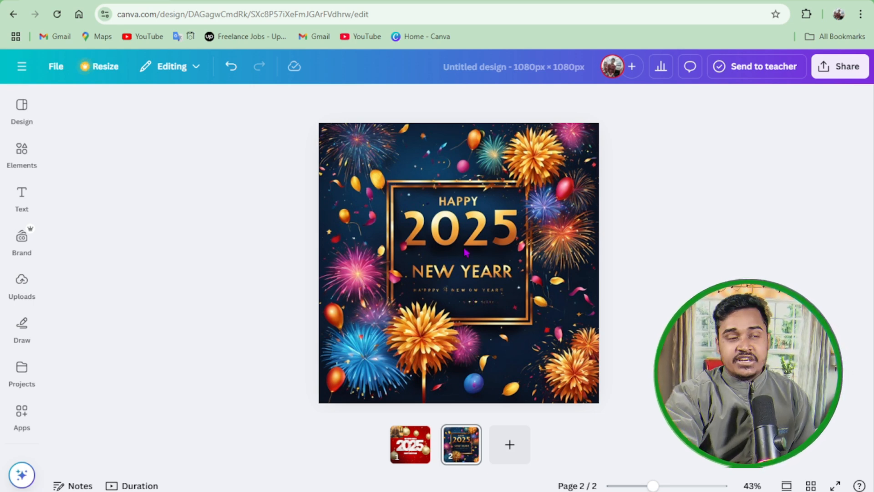
# Reopen the Elements library and add a blank third page after page 2.
pyautogui.click(22, 154)
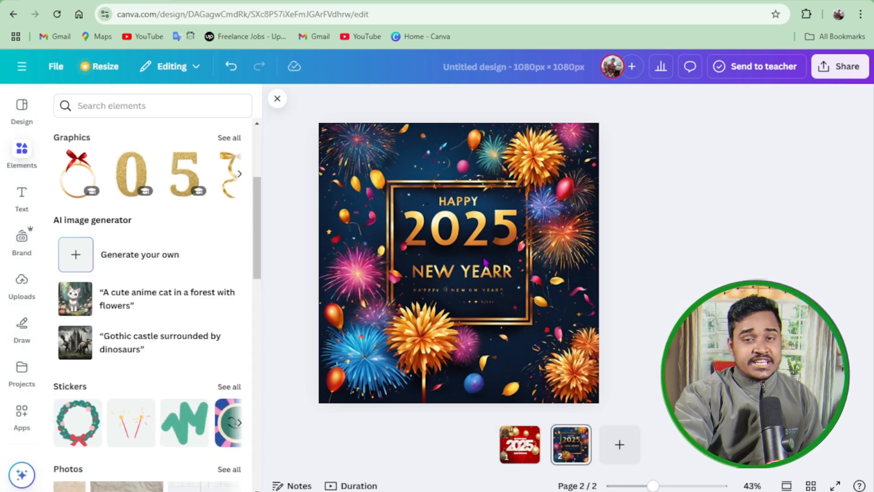
pyautogui.moveTo(206, 209)
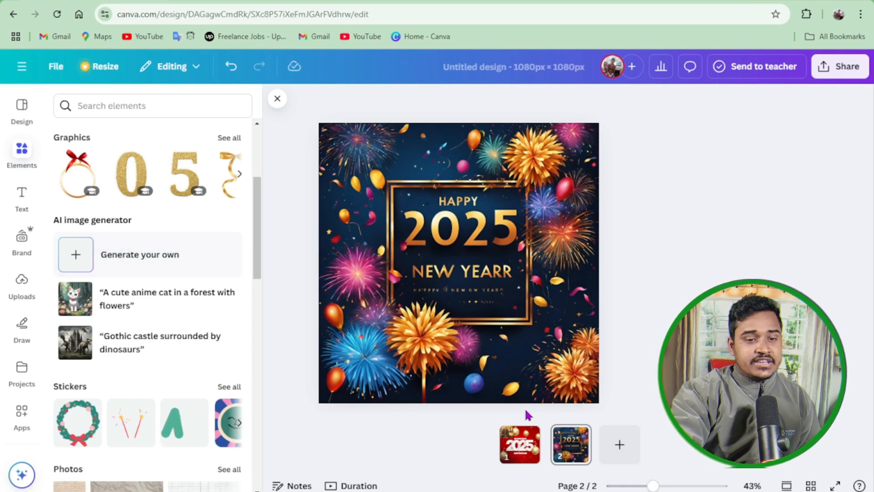
pyautogui.click(619, 444)
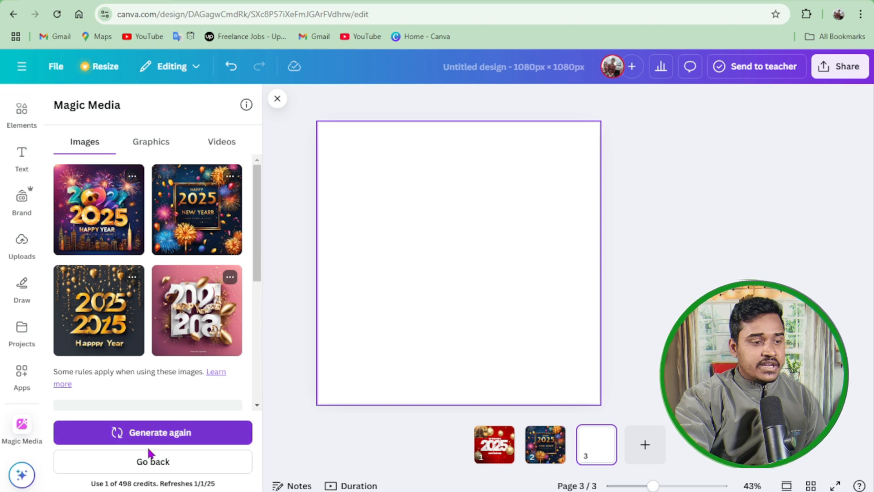
# Write a new happy new year fireworks prompt and accept the 'mind-blowing' hyphen correction.
pyautogui.click(152, 461)
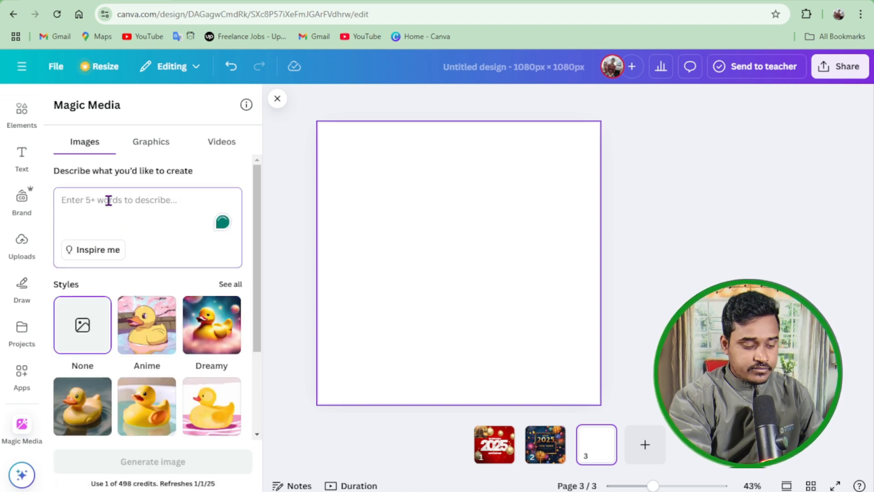
pyautogui.write('happy')
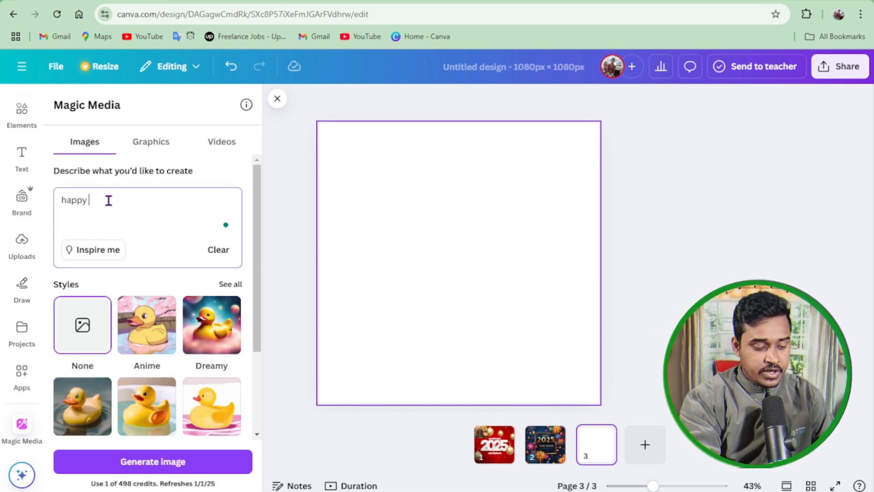
pyautogui.write('new y')
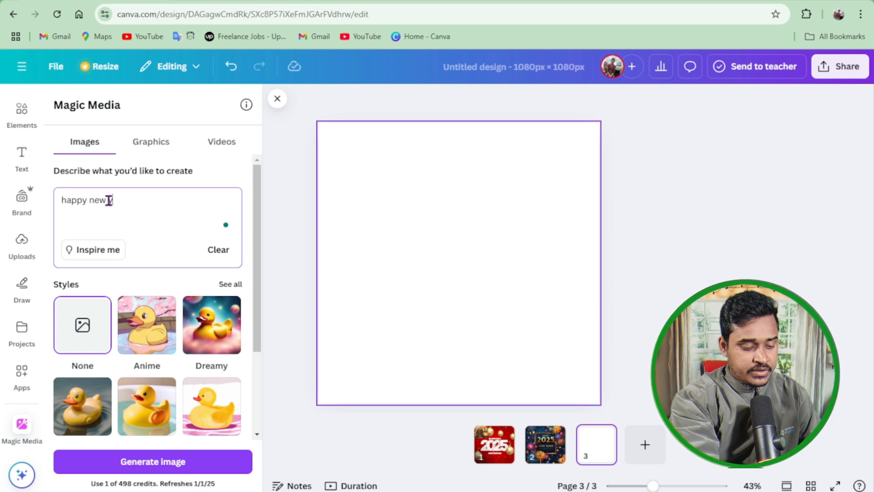
pyautogui.write('year 2')
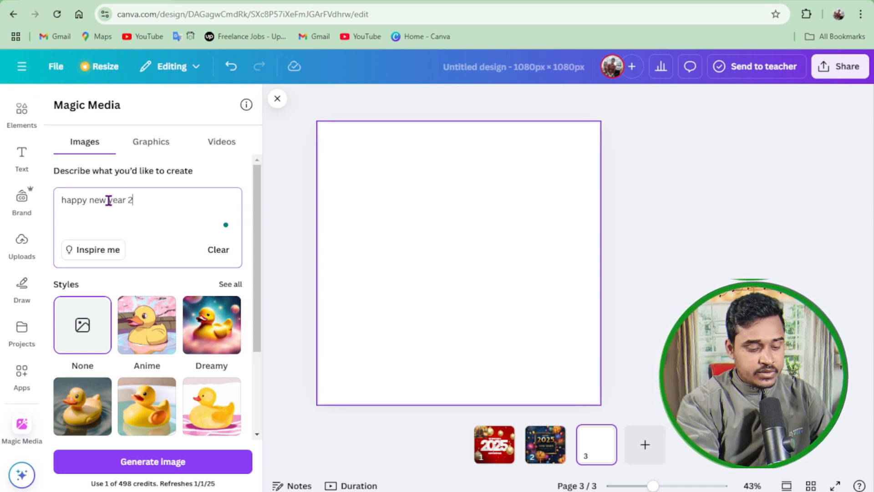
pyautogui.write('035')
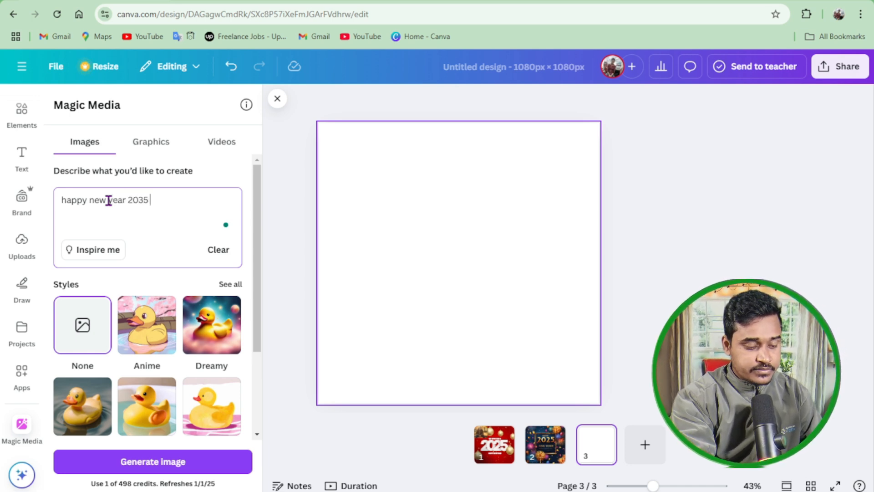
pyautogui.write('create a mind blowing image')
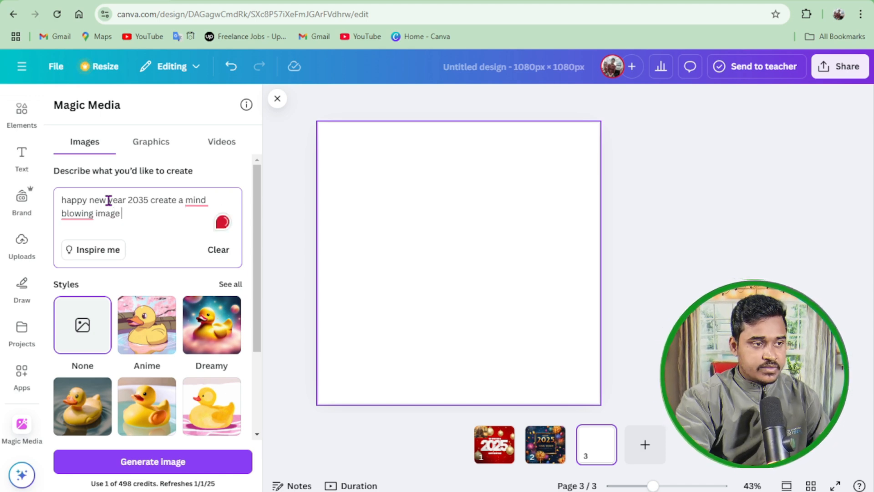
pyautogui.click(92, 207)
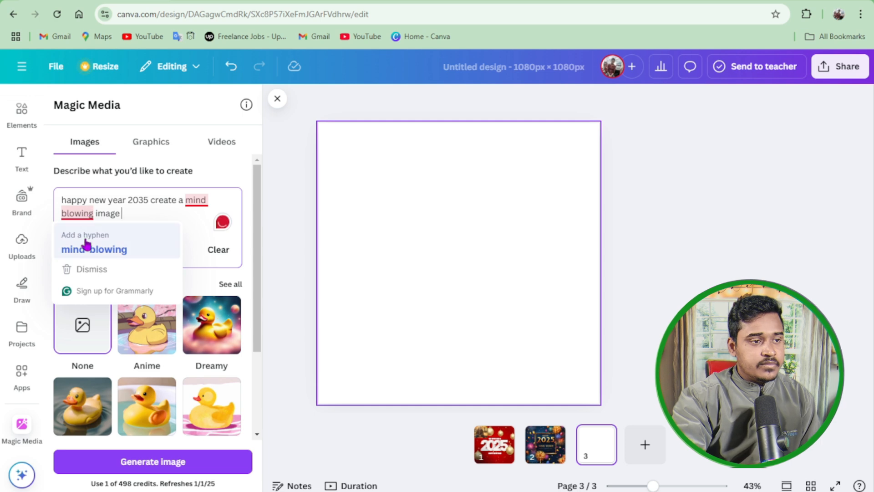
pyautogui.click(152, 462)
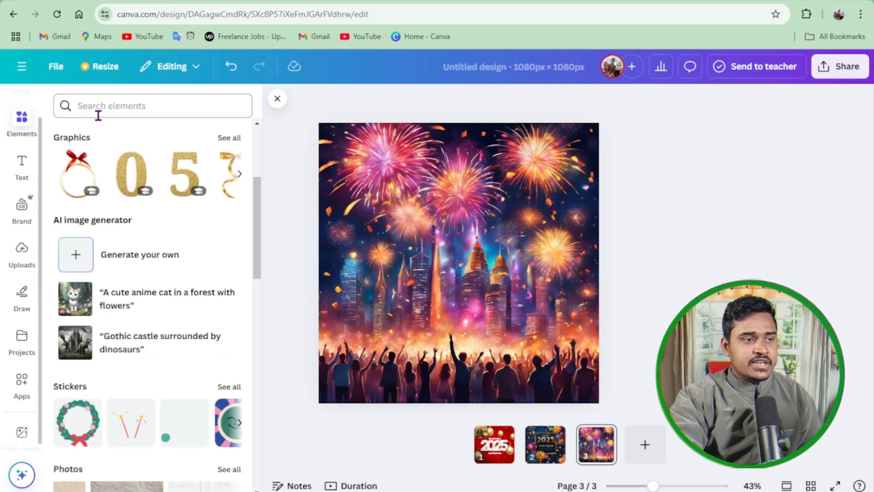
# Search elements for 'happy new years 2025' and browse the Graphics results.
pyautogui.write('happy new years 2025')
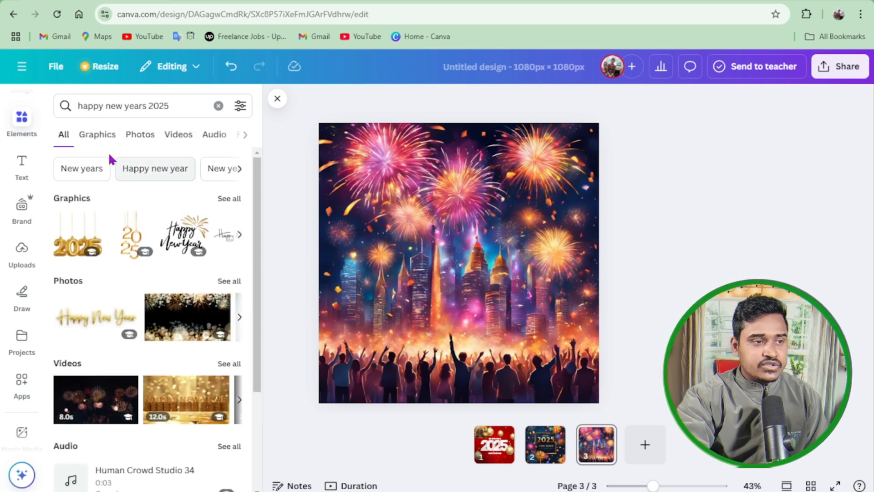
pyautogui.click(97, 134)
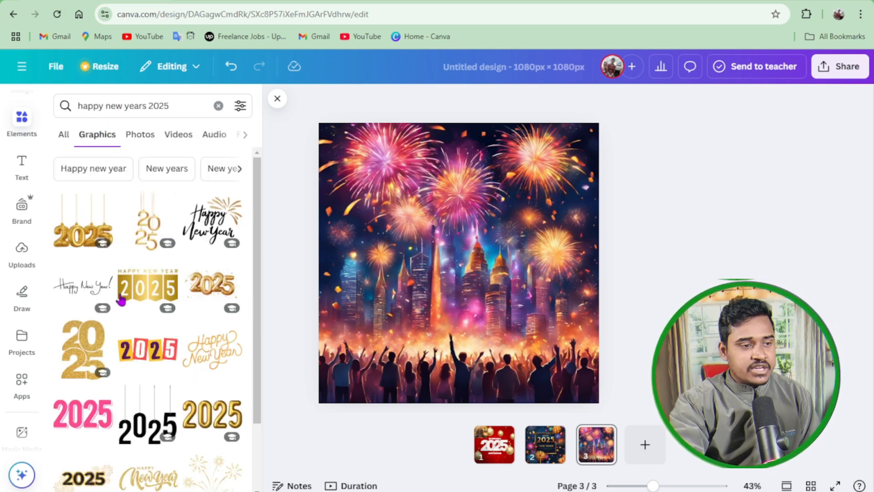
pyautogui.scroll(-3)
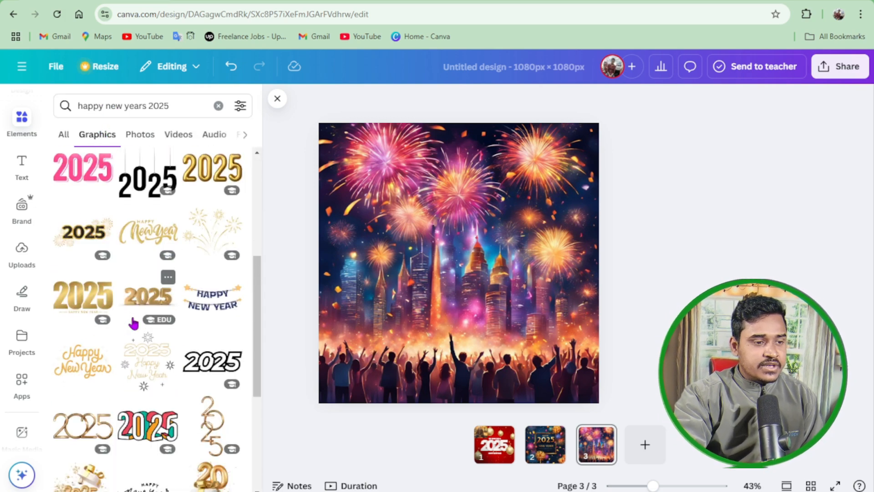
pyautogui.scroll(-3)
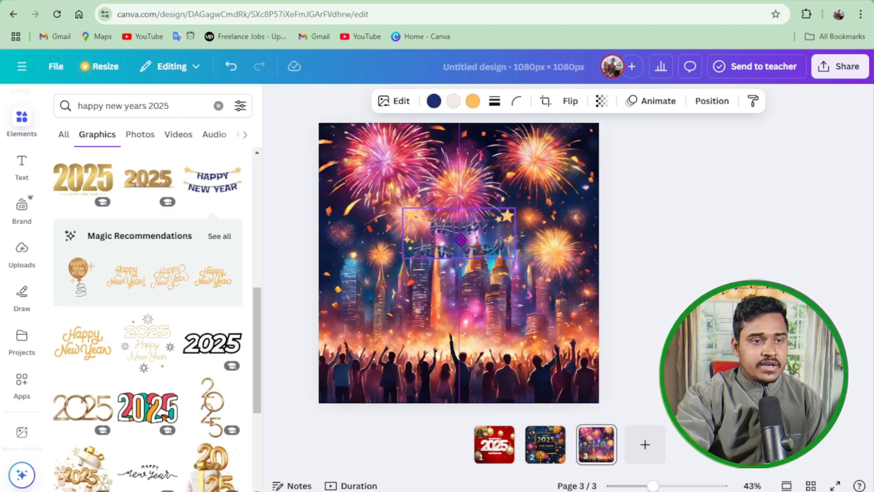
# Recolor the HAPPY NEW YEAR banner with light letters and red stars.
pyautogui.click(434, 101)
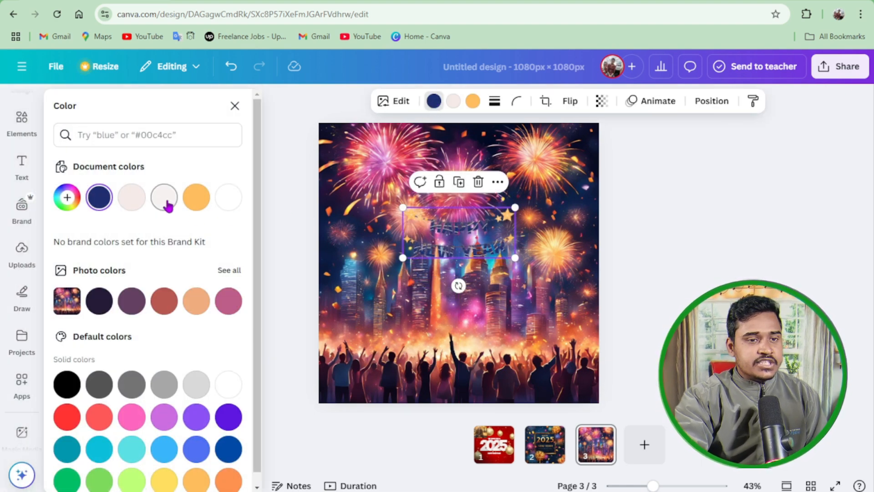
pyautogui.click(163, 197)
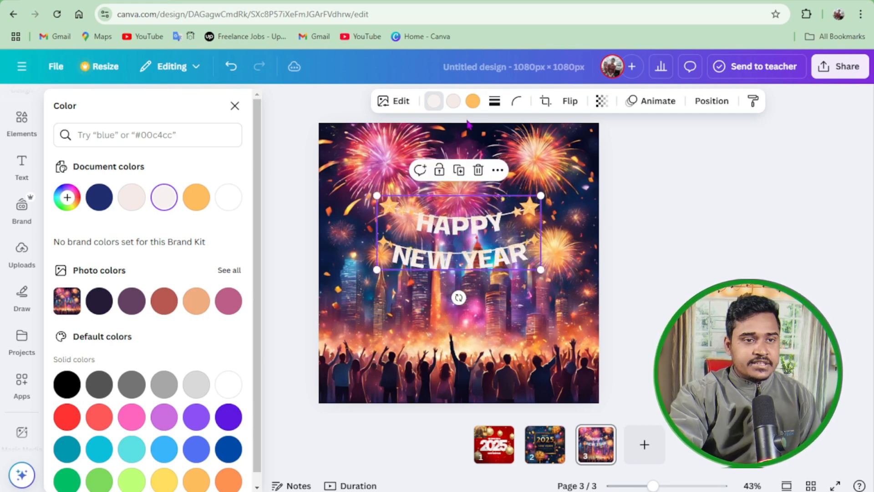
pyautogui.click(195, 196)
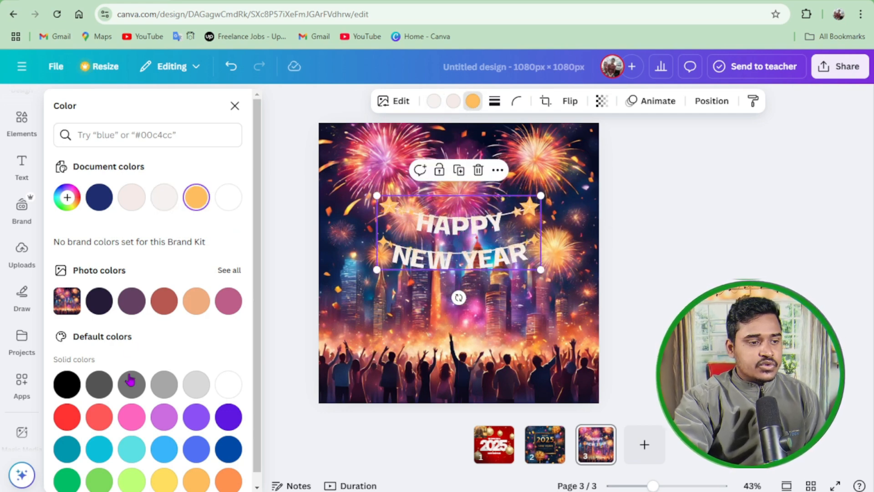
pyautogui.click(67, 405)
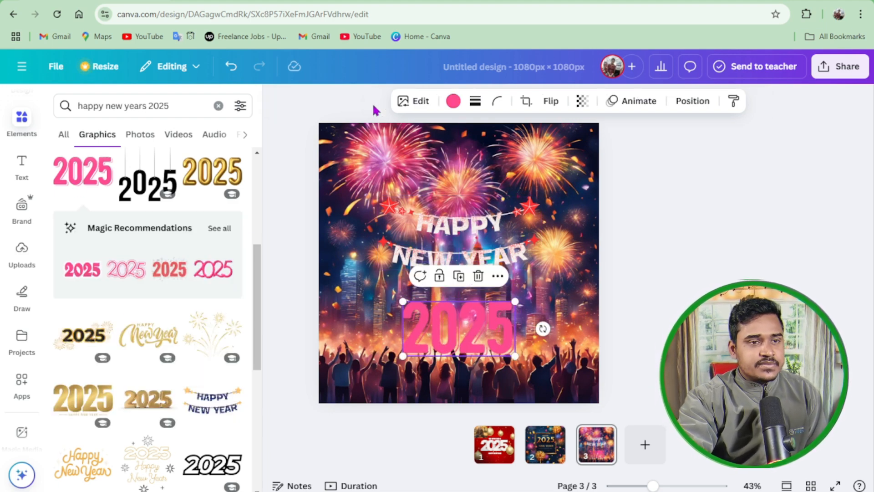
# Change the 2025 graphic from pink to black, briefly trying dark blue first.
pyautogui.click(453, 101)
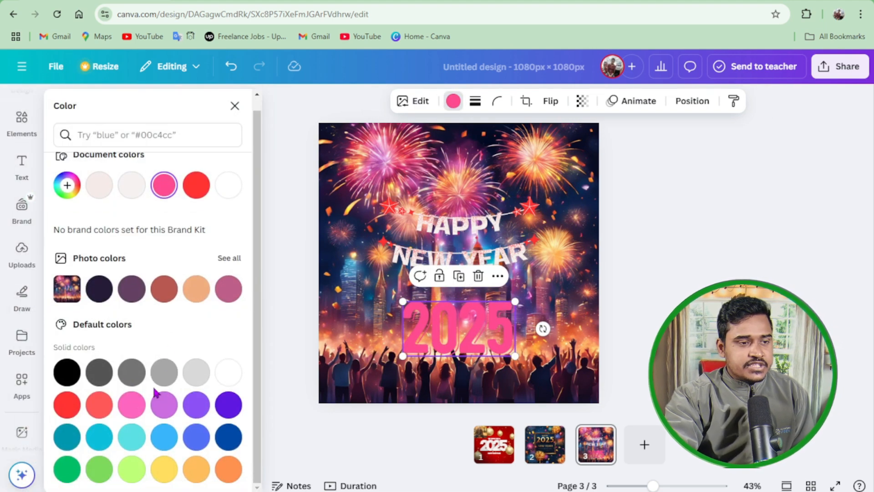
pyautogui.click(228, 437)
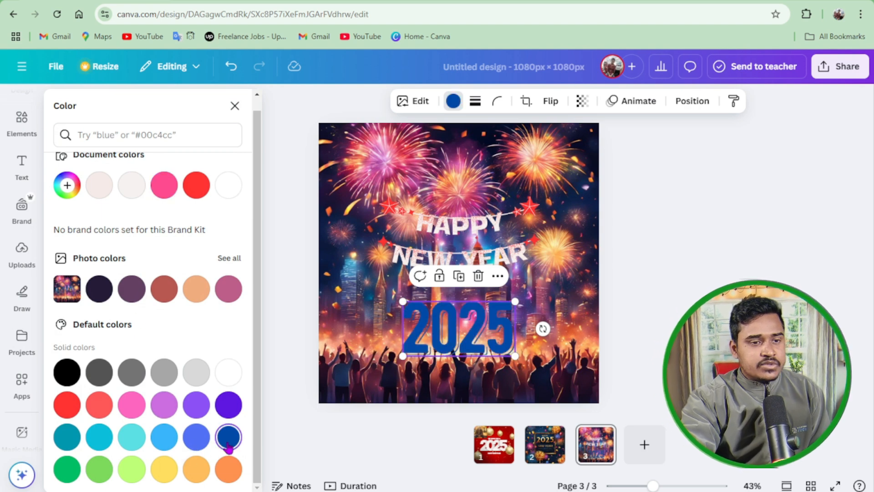
pyautogui.click(66, 372)
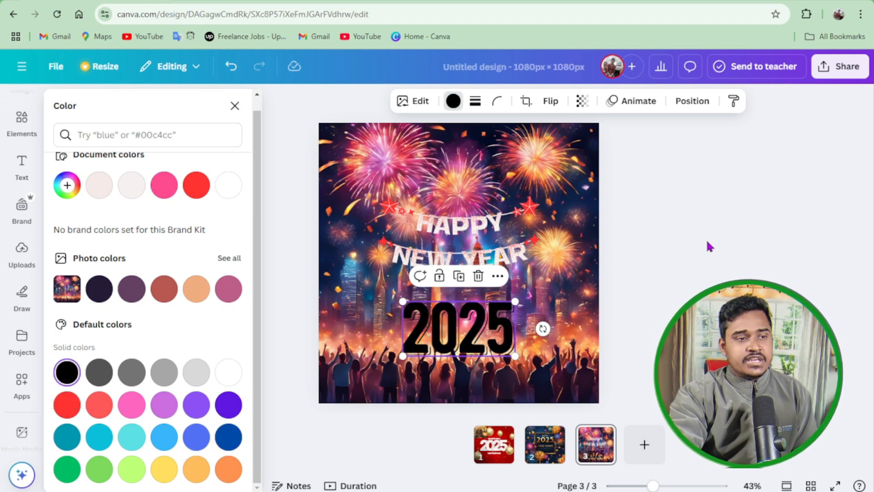